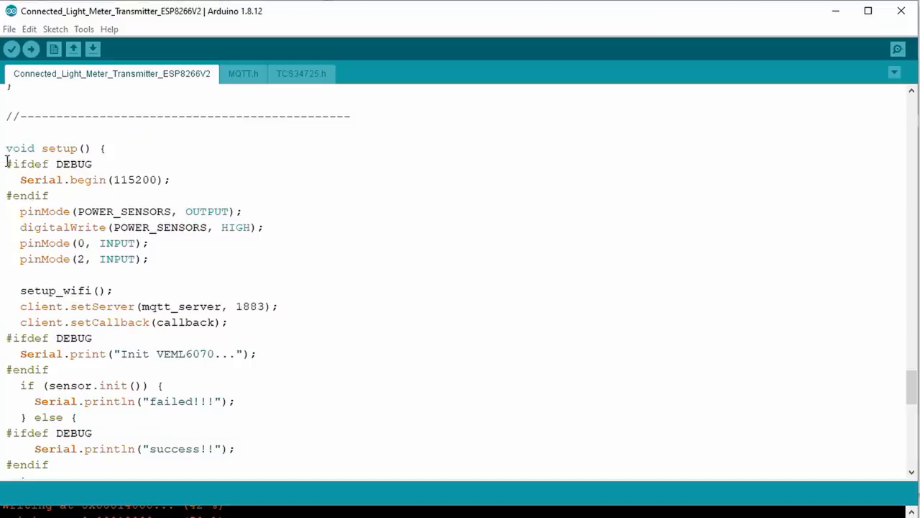
pyautogui.moveTo(6, 164); pyautogui.dragTo(49, 195)
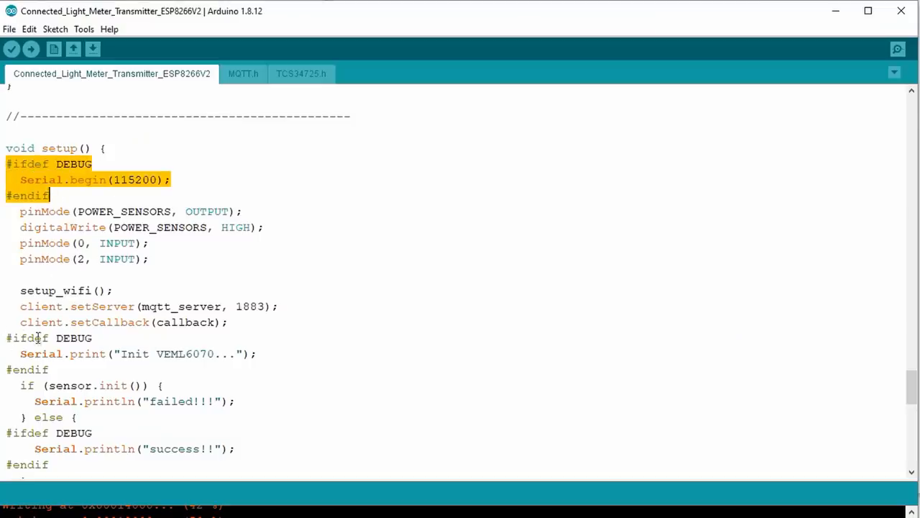
pyautogui.click(22, 353)
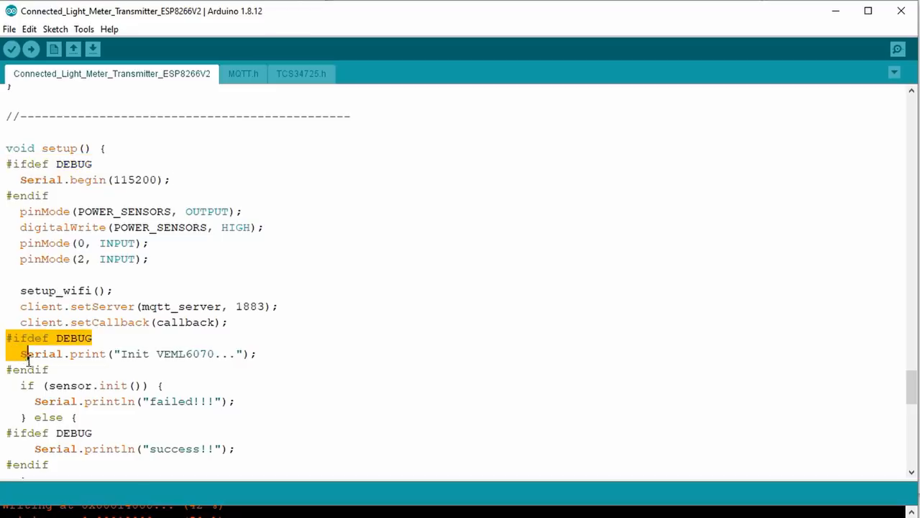